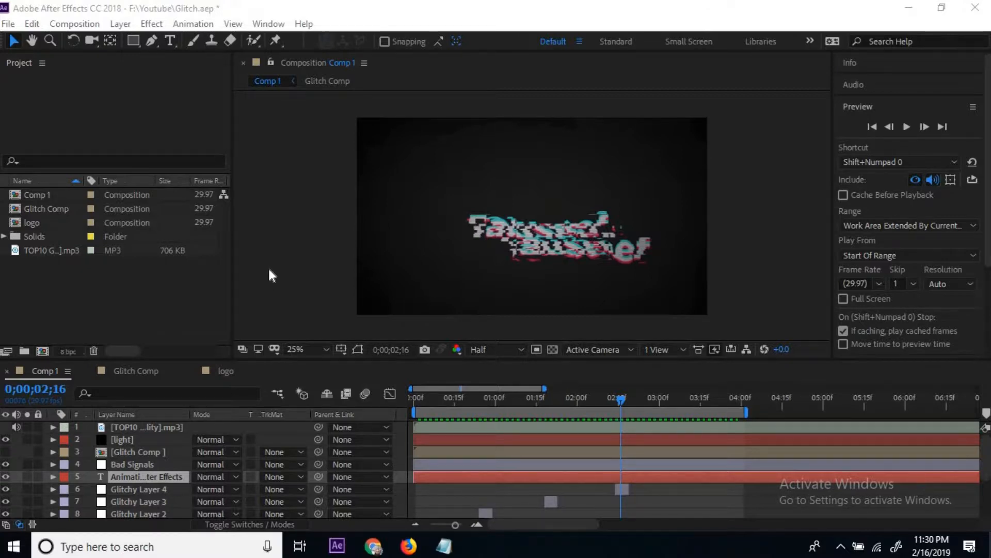
mouse_move(265, 275)
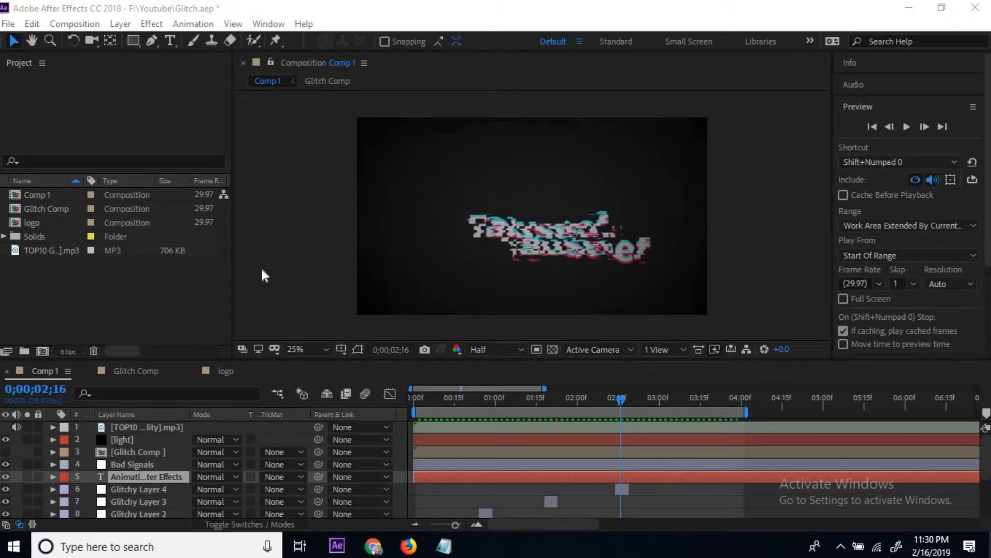
mouse_move(277, 281)
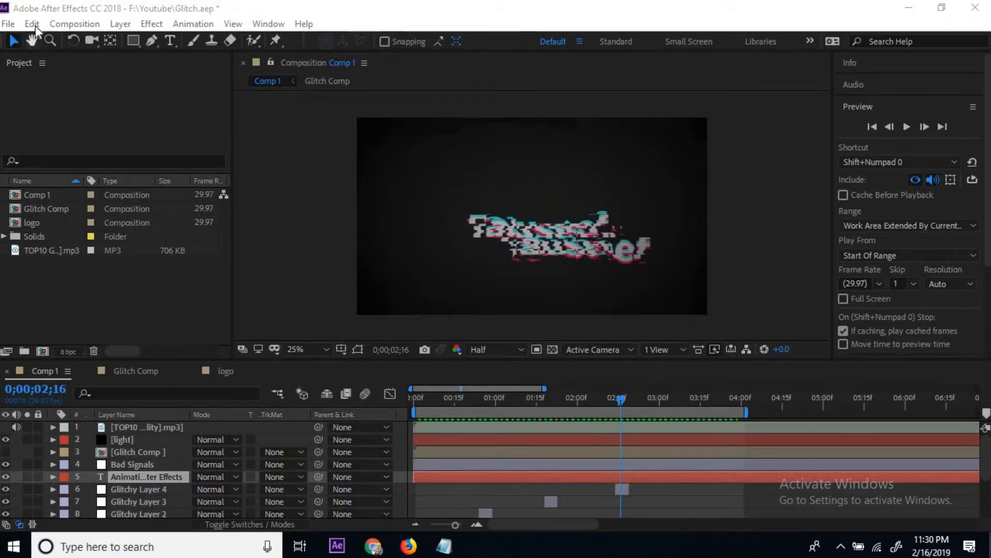
Run Edit > Purge > All Memory & Disk Cache and confirm deleting the disk cache files
left_click(31, 23)
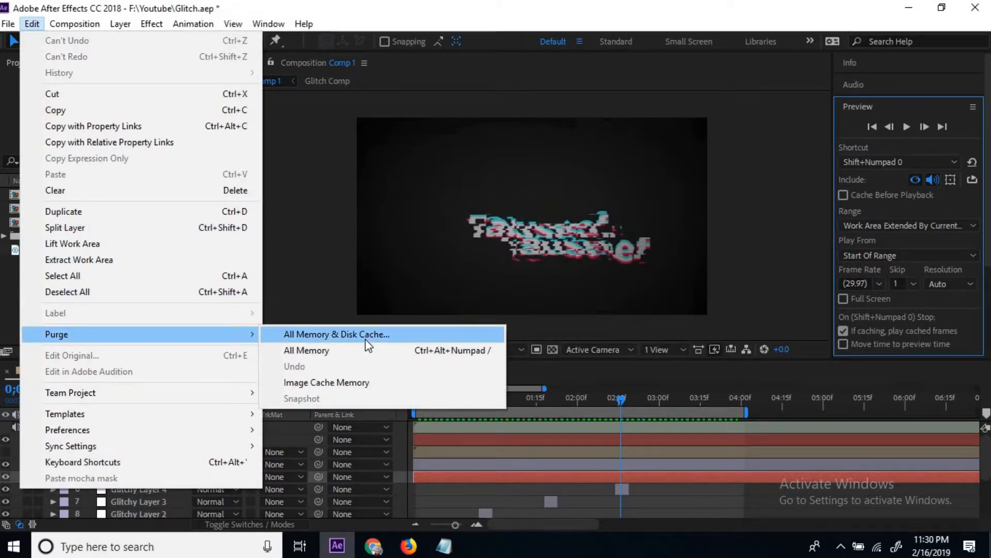
left_click(337, 334)
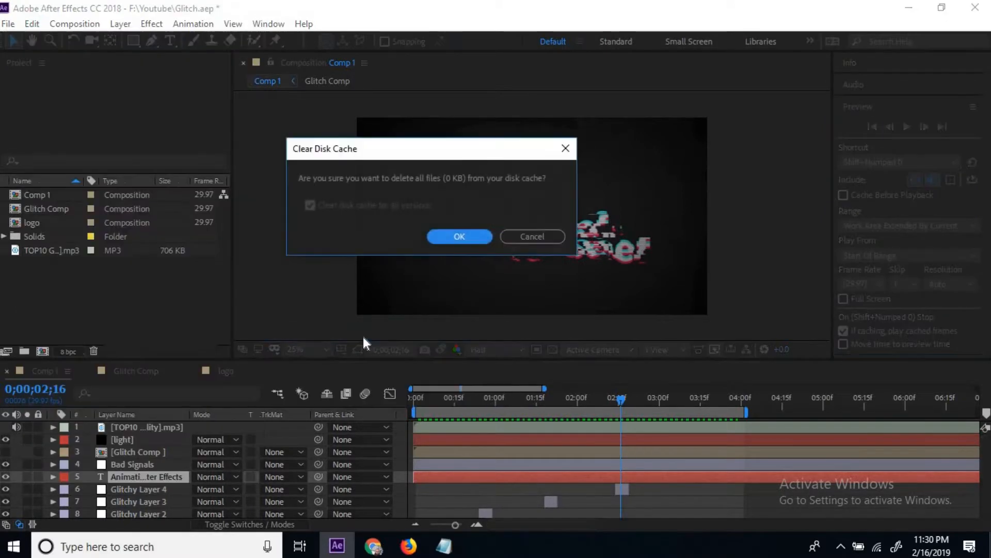
mouse_move(354, 237)
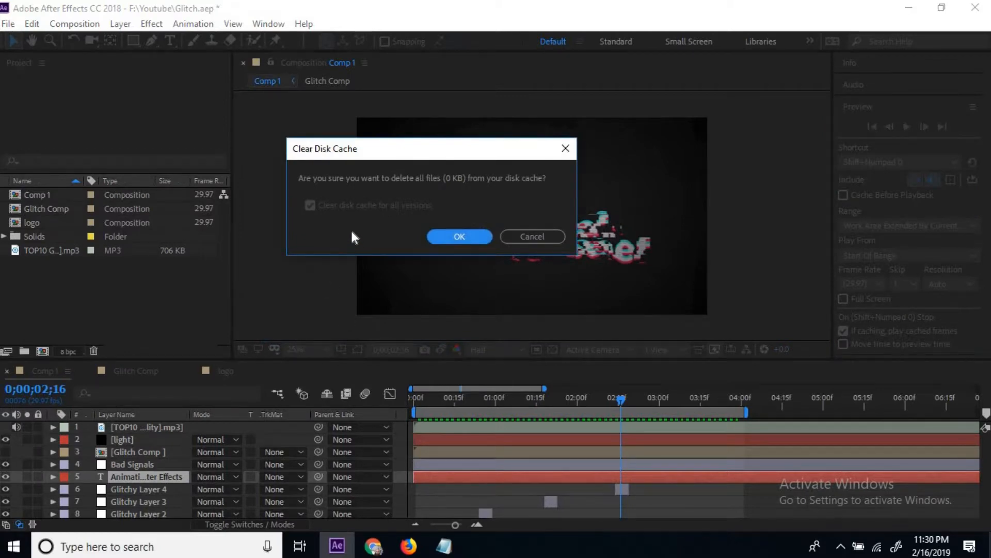
mouse_move(459, 239)
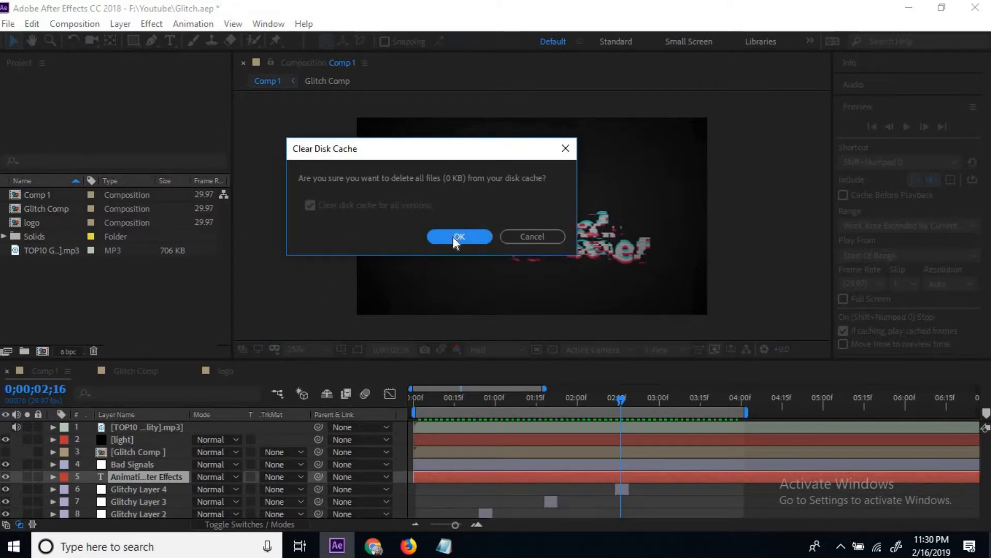
left_click(459, 236)
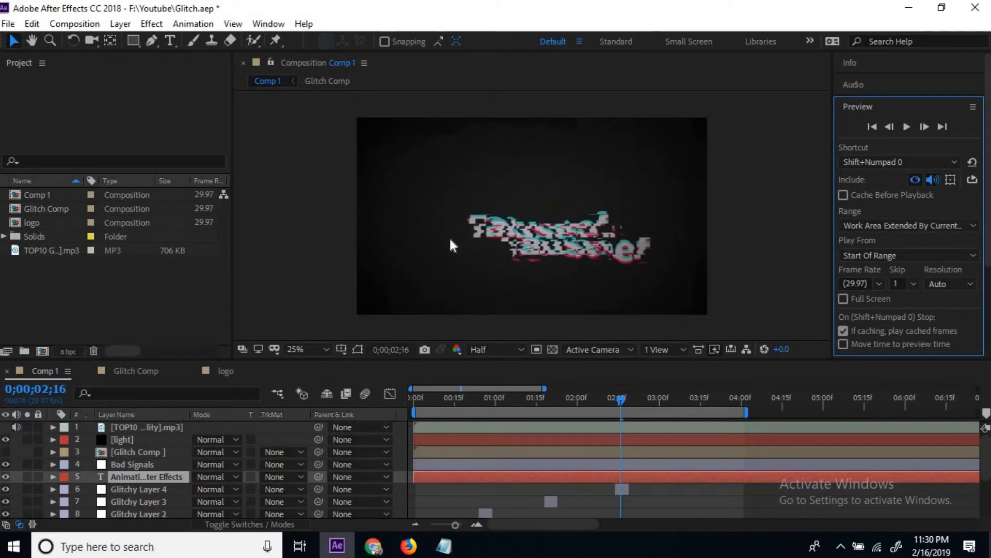
mouse_move(441, 240)
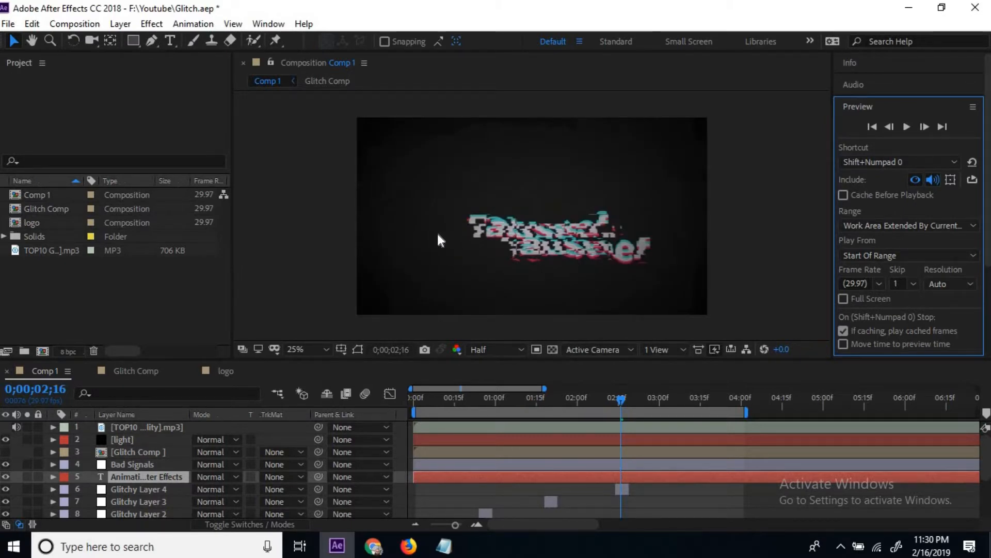